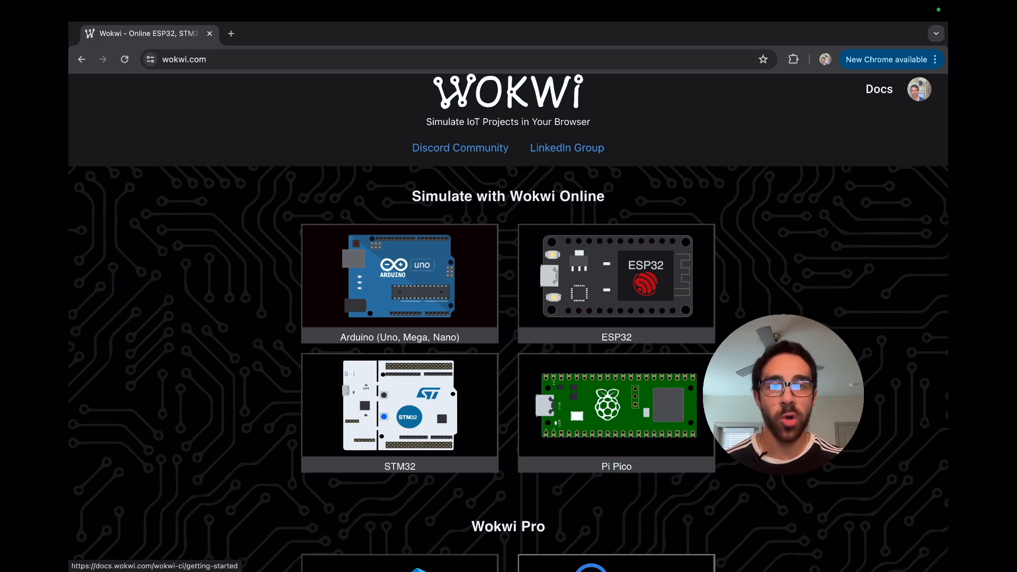
- Open the Raspberry Pi Pico simulator page
{"action": "scroll", "scroll_direction": "down", "scroll_amount": 3}
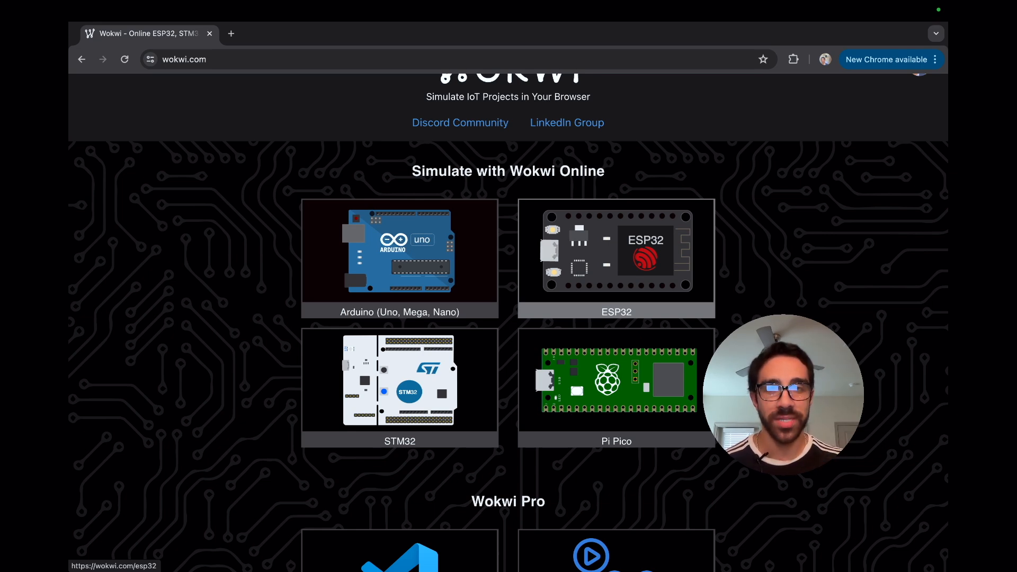
{"action": "scroll", "scroll_direction": "up", "scroll_amount": 3}
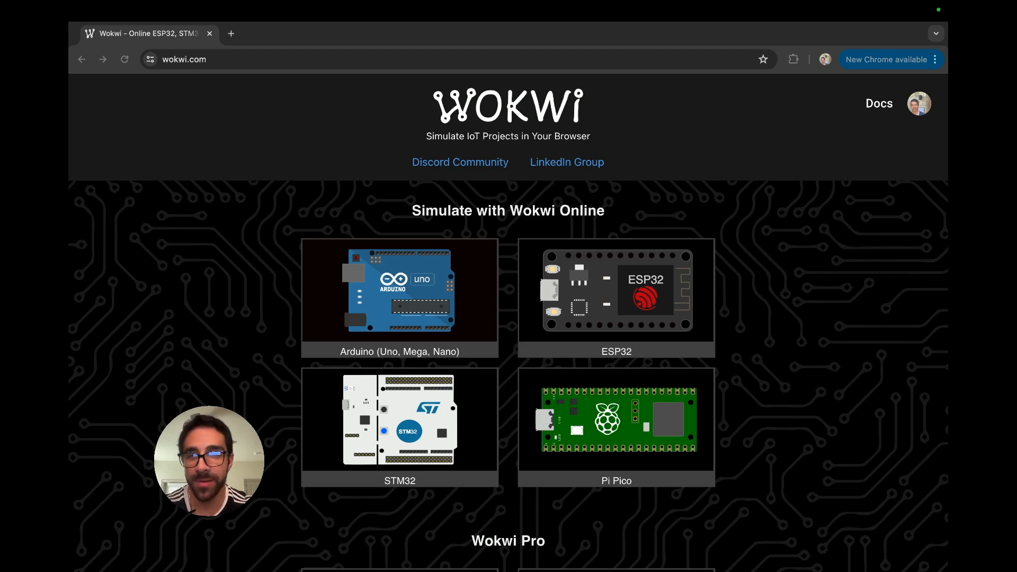
{"action": "mouse_move", "coordinate": [615, 424]}
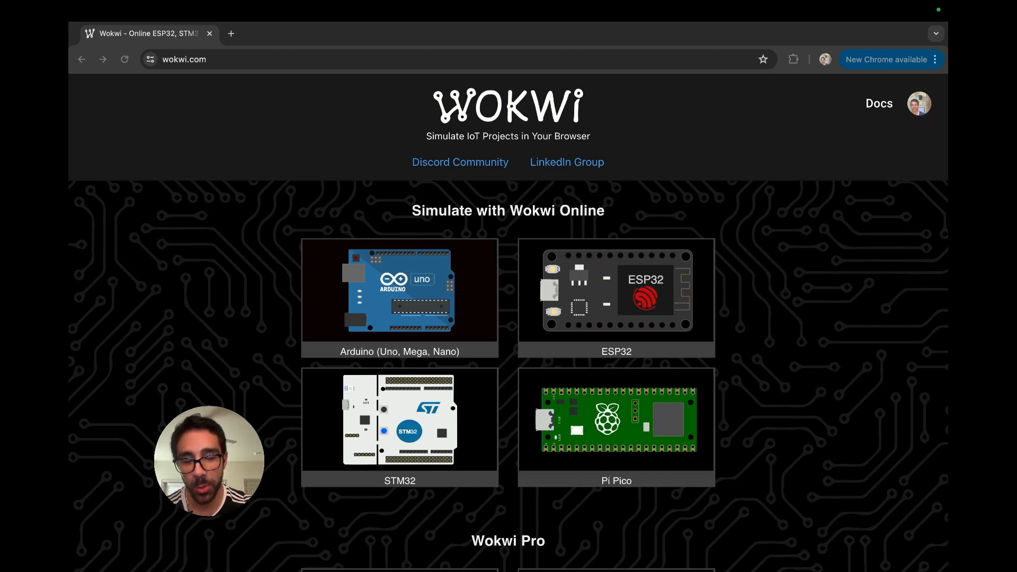
{"action": "mouse_move", "coordinate": [615, 425]}
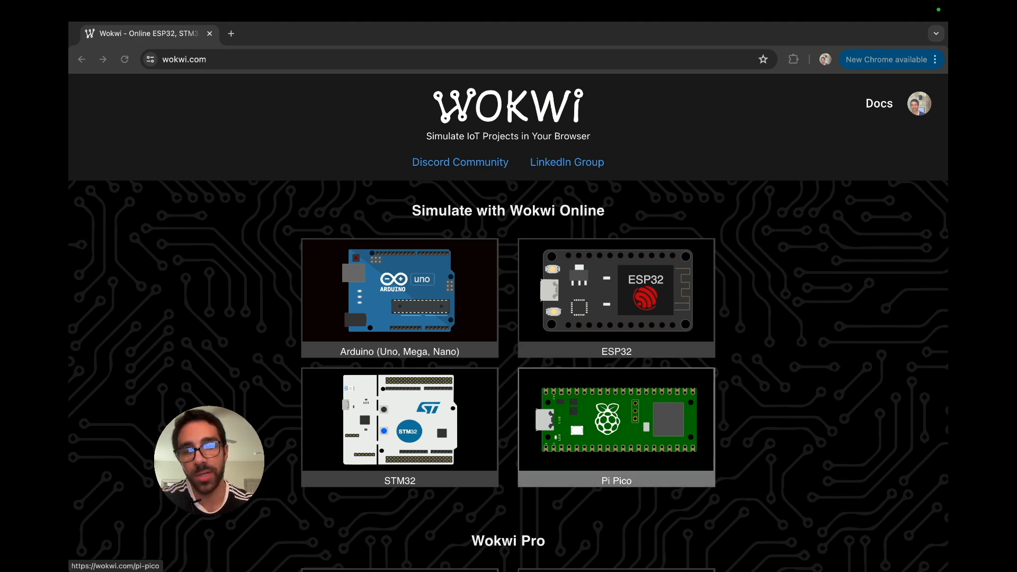
{"action": "left_click", "coordinate": [615, 425]}
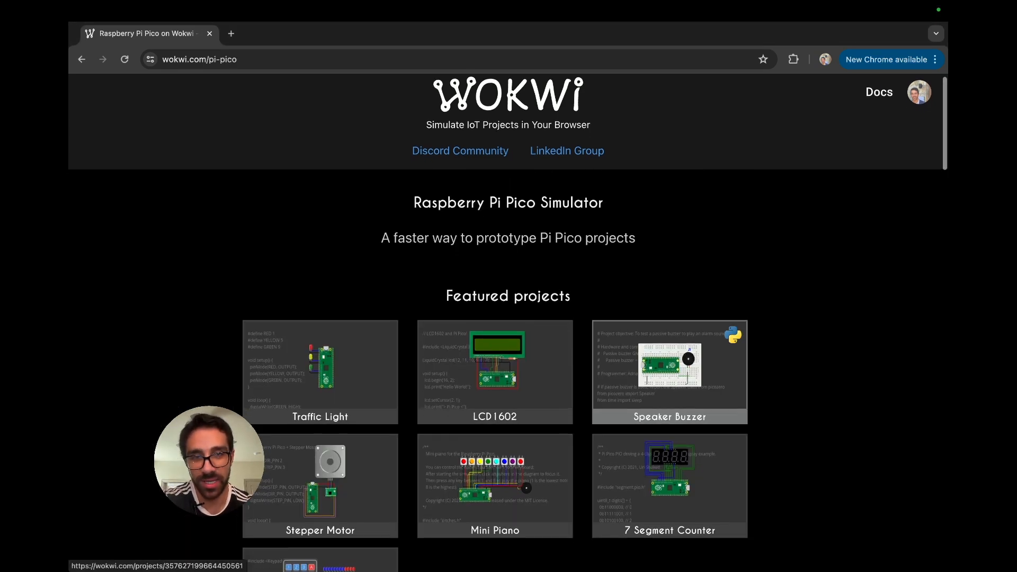
- Open the Blink project from the Pico SDK Examples list
{"action": "scroll", "scroll_direction": "down", "scroll_amount": 3}
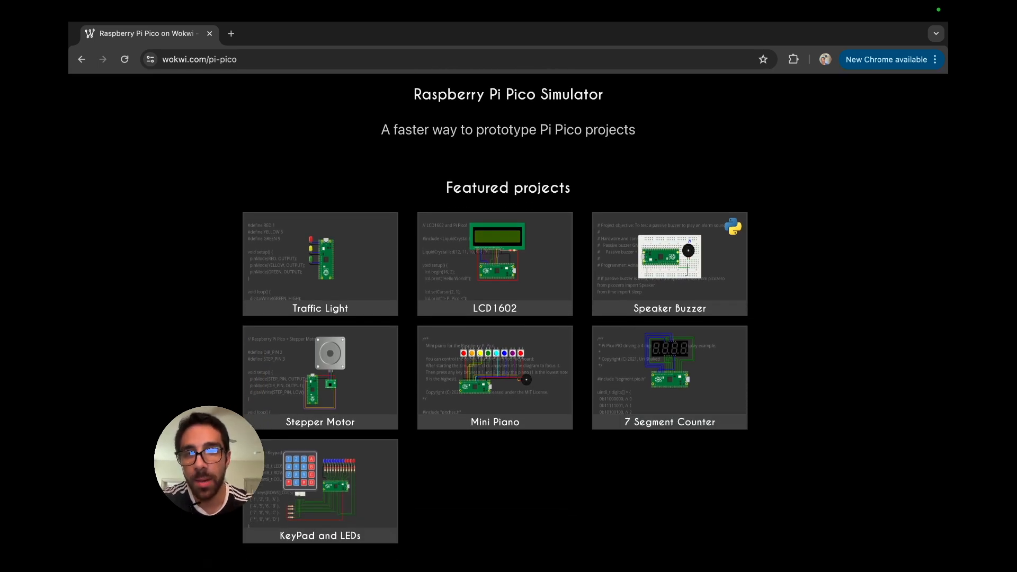
{"action": "scroll", "scroll_direction": "down", "scroll_amount": 3}
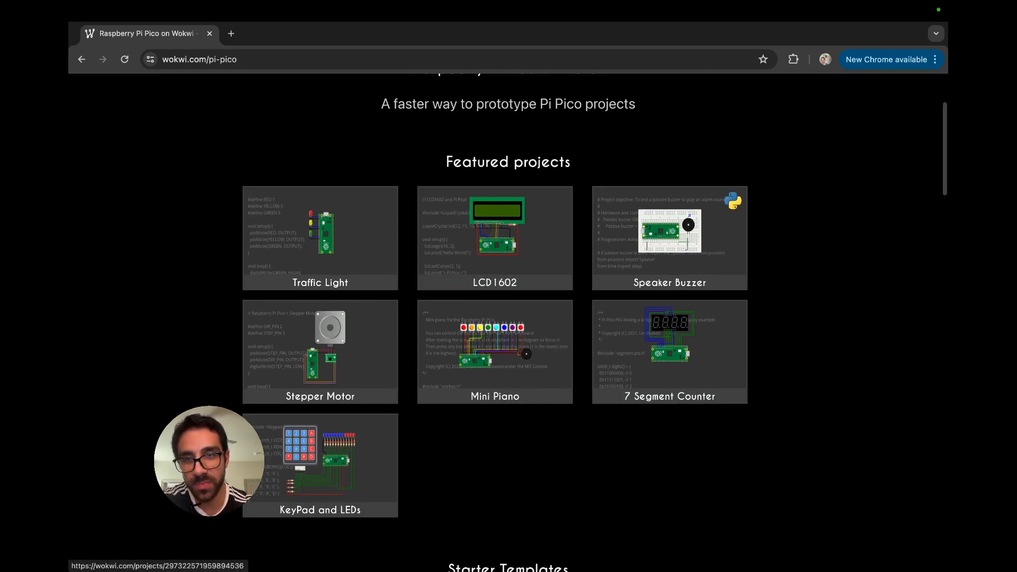
{"action": "scroll", "scroll_direction": "down", "scroll_amount": 3}
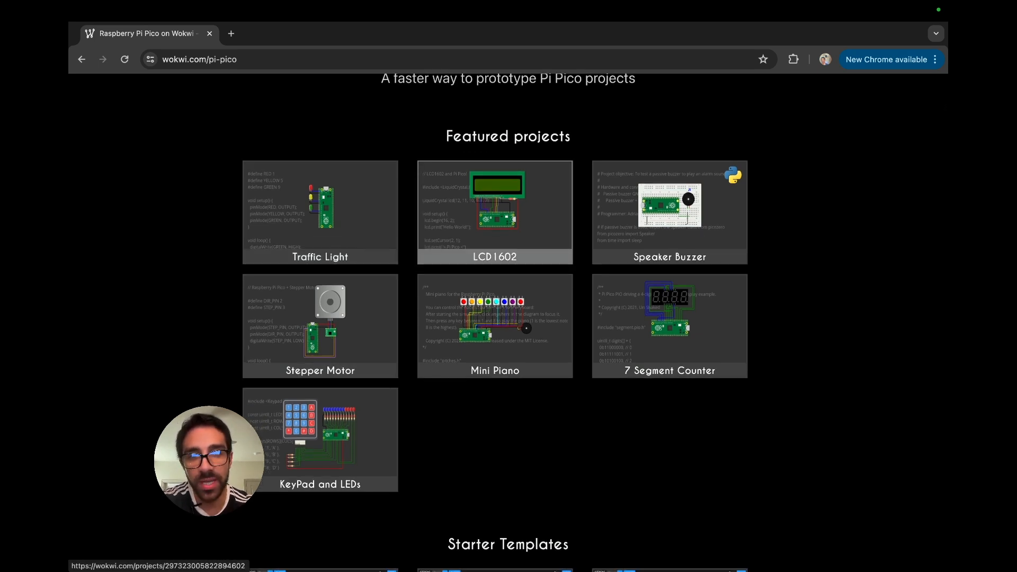
{"action": "scroll", "scroll_direction": "down", "scroll_amount": 3}
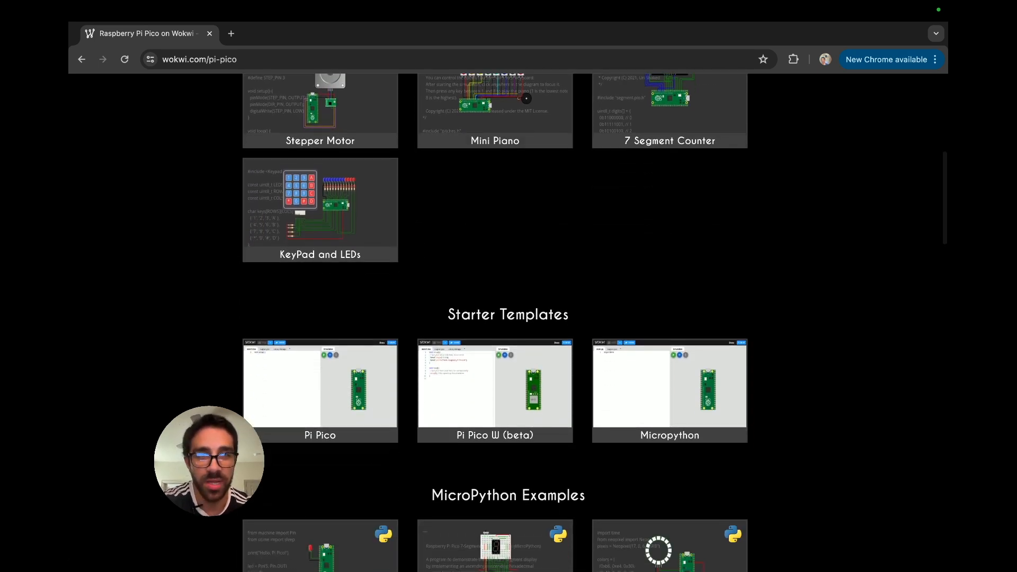
{"action": "scroll", "scroll_direction": "down", "scroll_amount": 3}
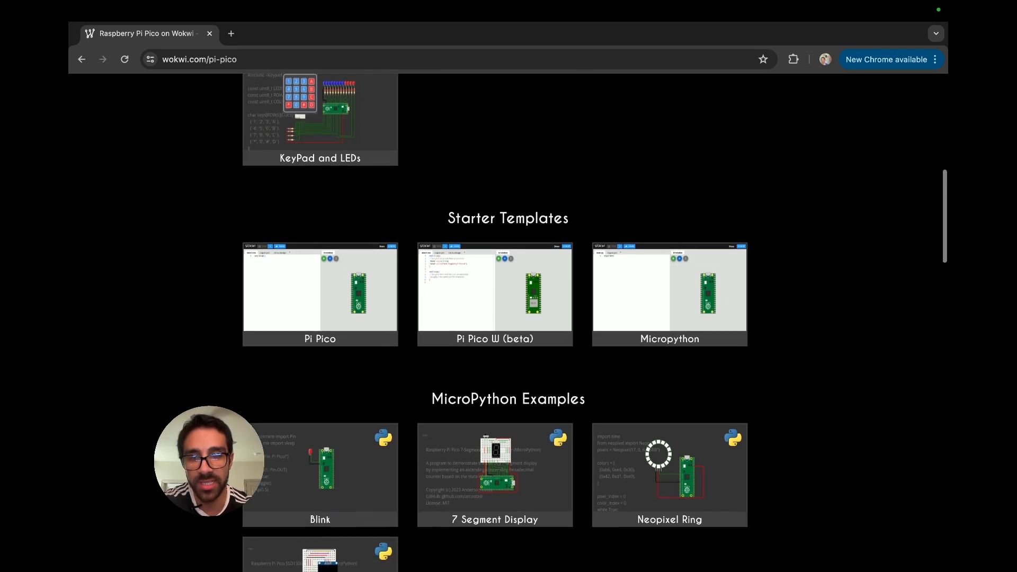
{"action": "scroll", "scroll_direction": "down", "scroll_amount": 3}
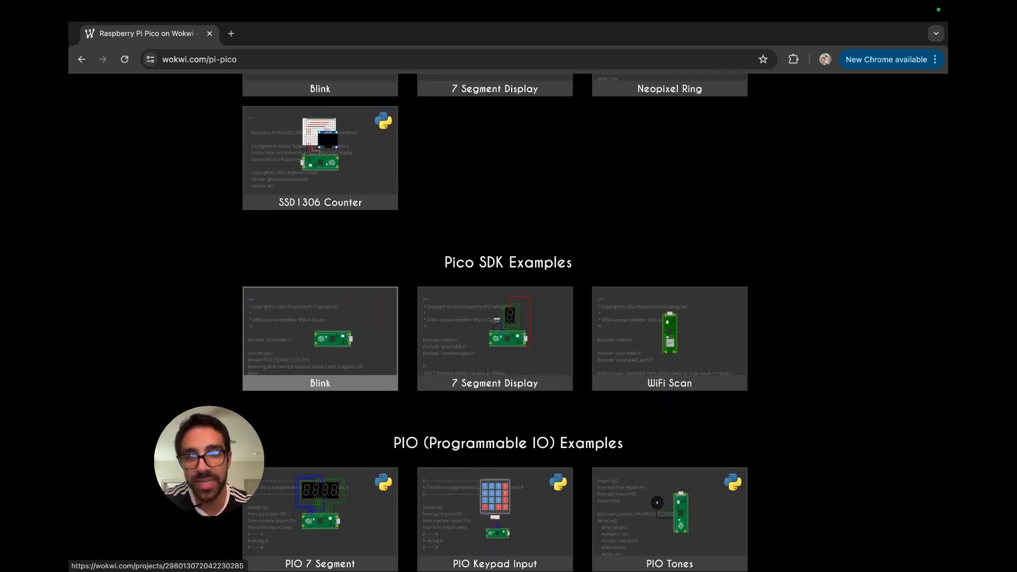
{"action": "left_click", "coordinate": [319, 337]}
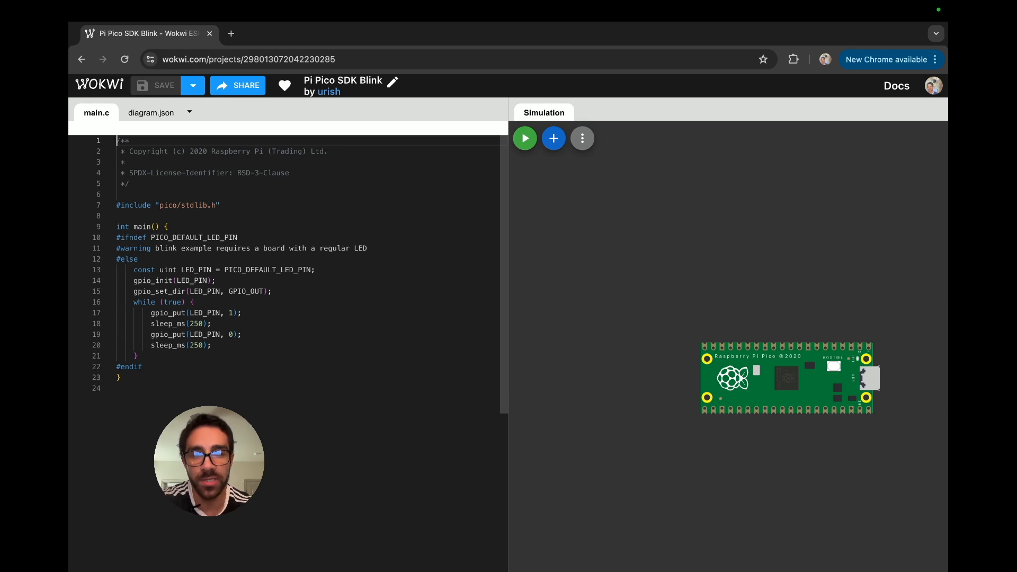
{"action": "mouse_move", "coordinate": [524, 138]}
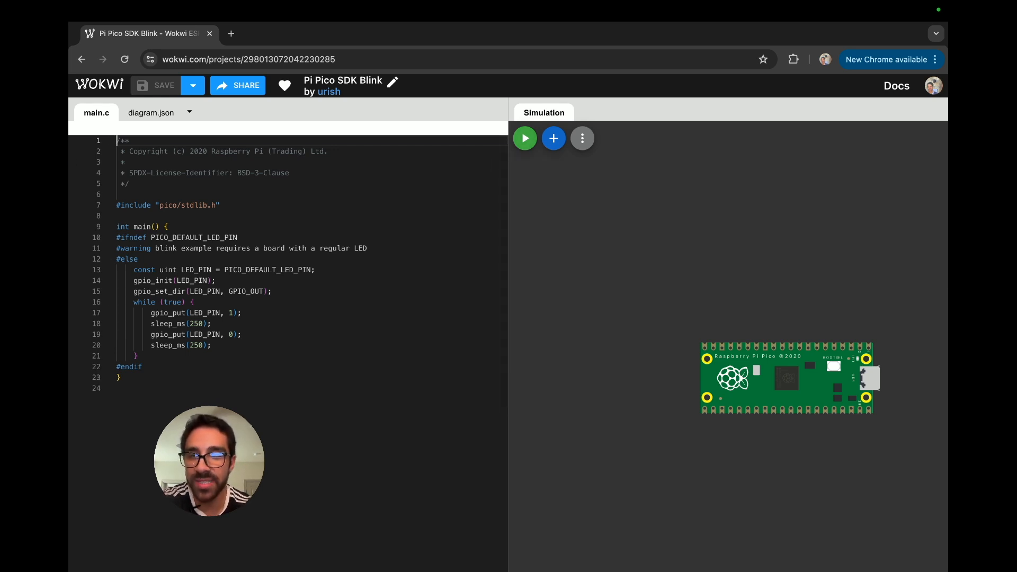
{"action": "mouse_move", "coordinate": [524, 138]}
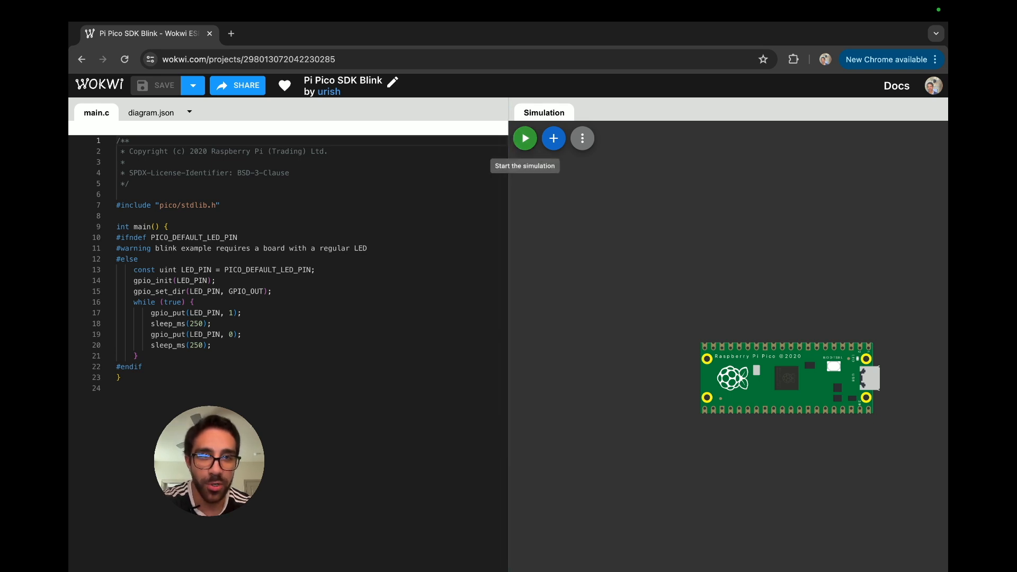
- Start simulating the C blink program on the Pi Pico
{"action": "left_click", "coordinate": [523, 138]}
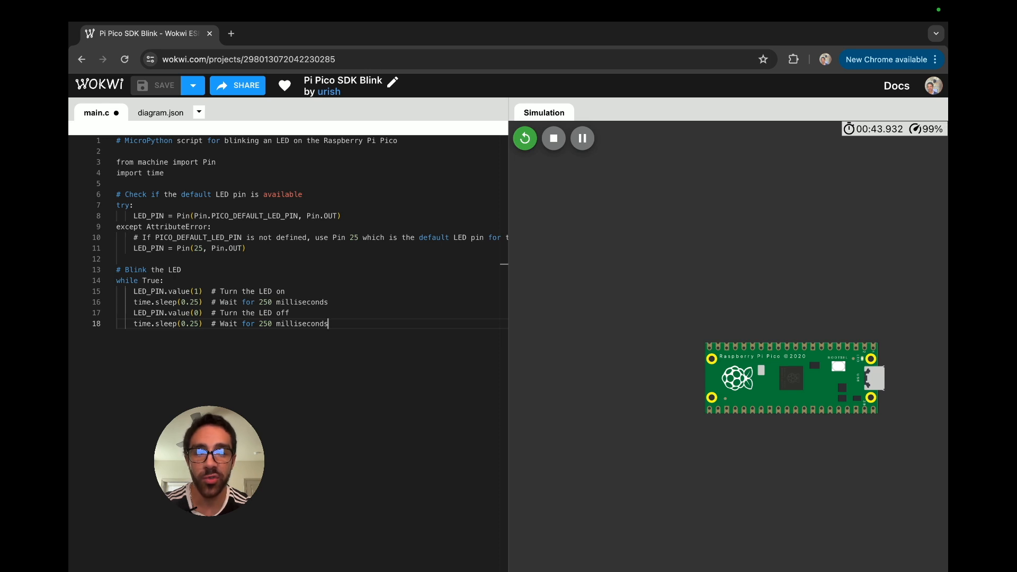
- Rename main.c to main.py, then run and stop the MicroPython blink simulation
{"action": "left_click", "coordinate": [197, 112]}
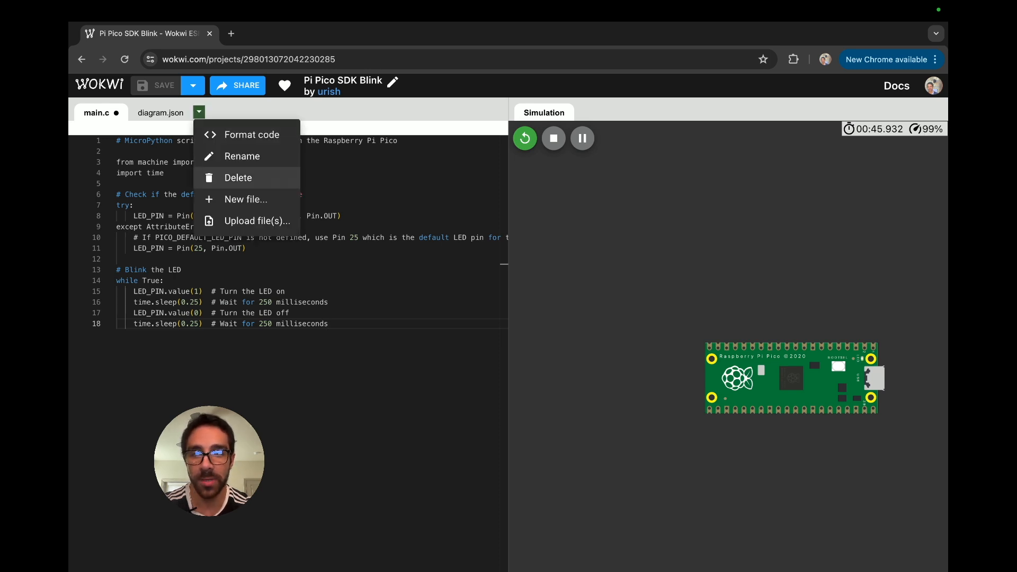
{"action": "left_click", "coordinate": [242, 156]}
{"action": "type", "text": "main.py"}
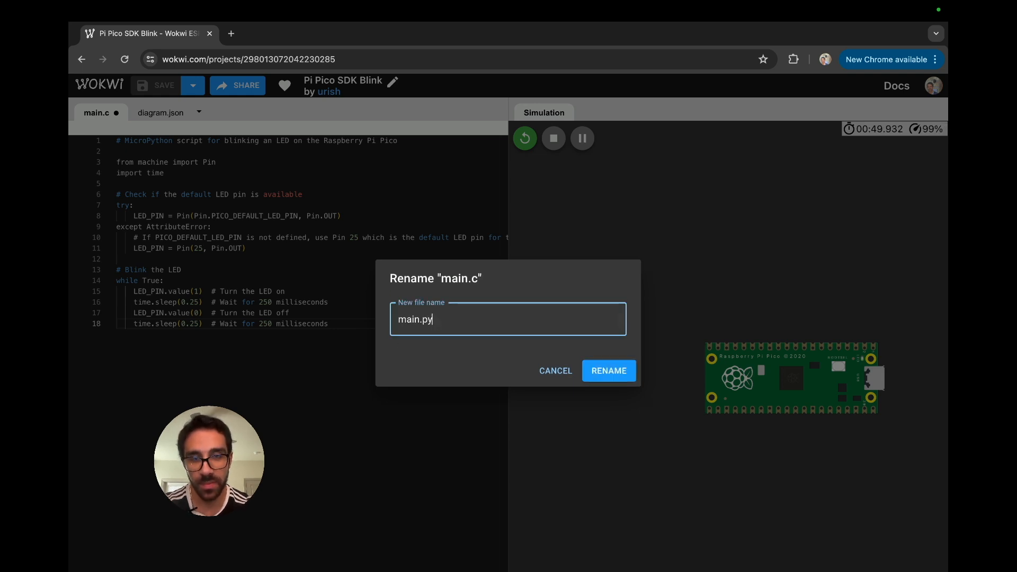
{"action": "left_click", "coordinate": [608, 370]}
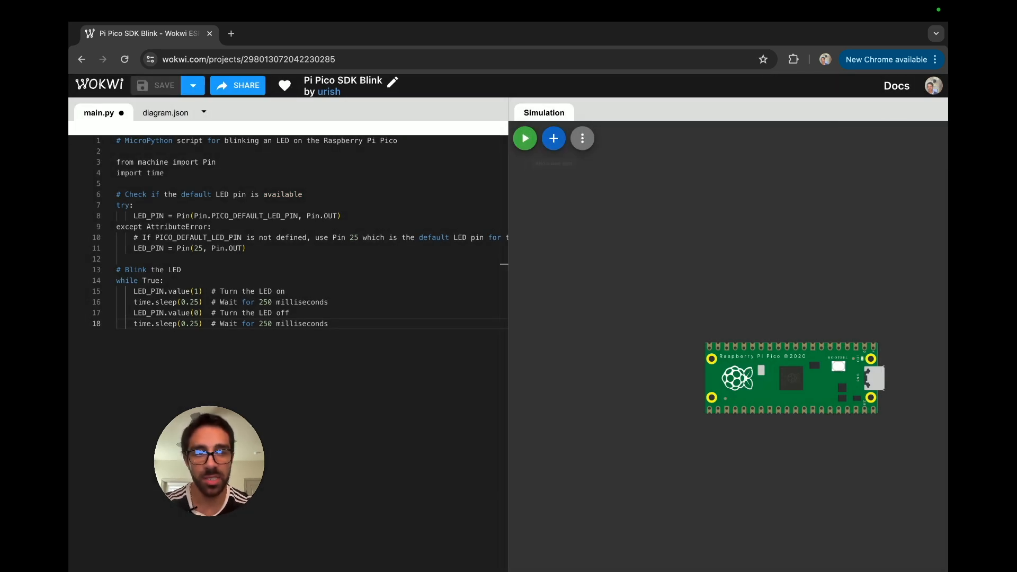
{"action": "left_click", "coordinate": [524, 139]}
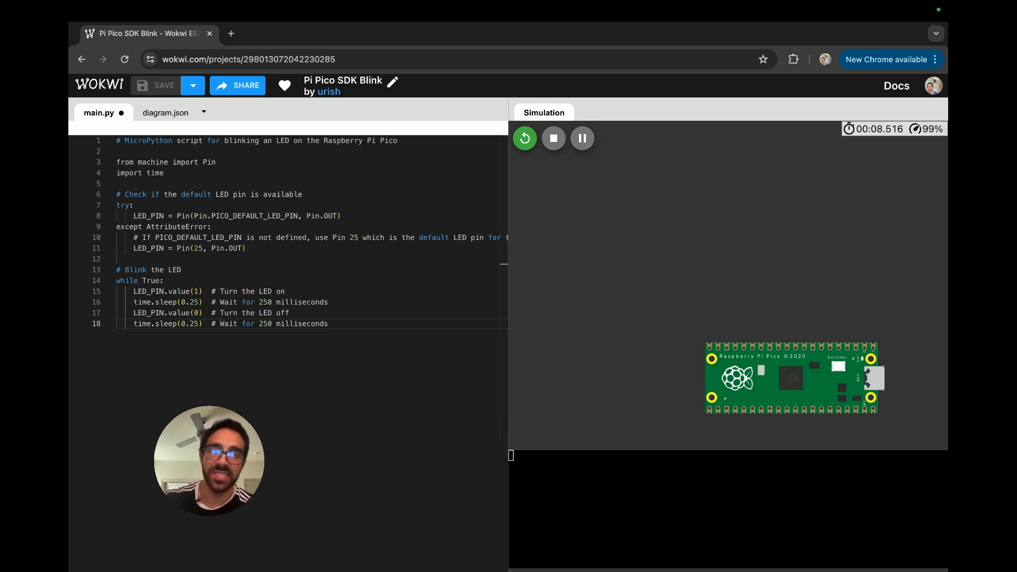
{"action": "mouse_move", "coordinate": [581, 138]}
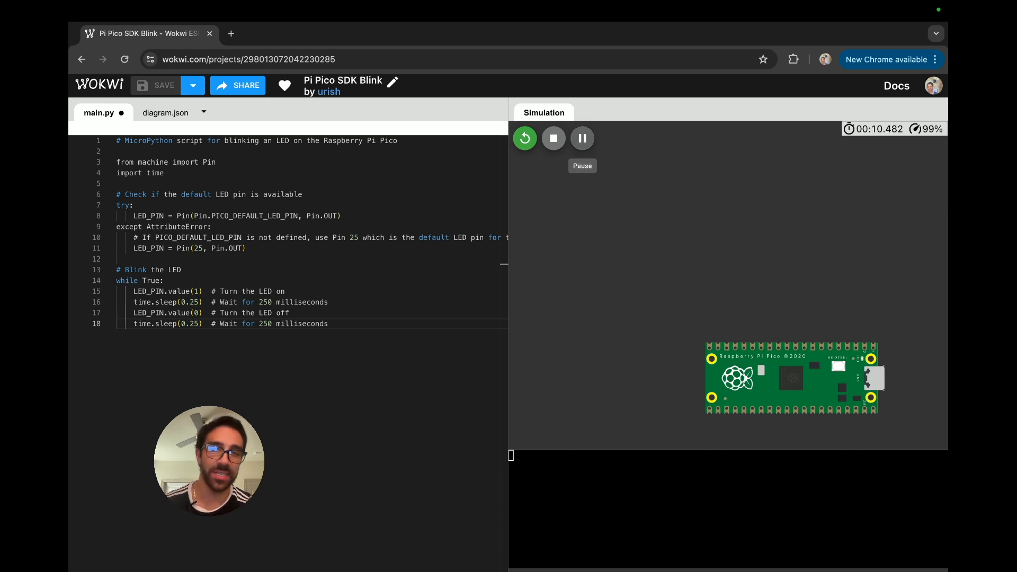
{"action": "mouse_move", "coordinate": [552, 139]}
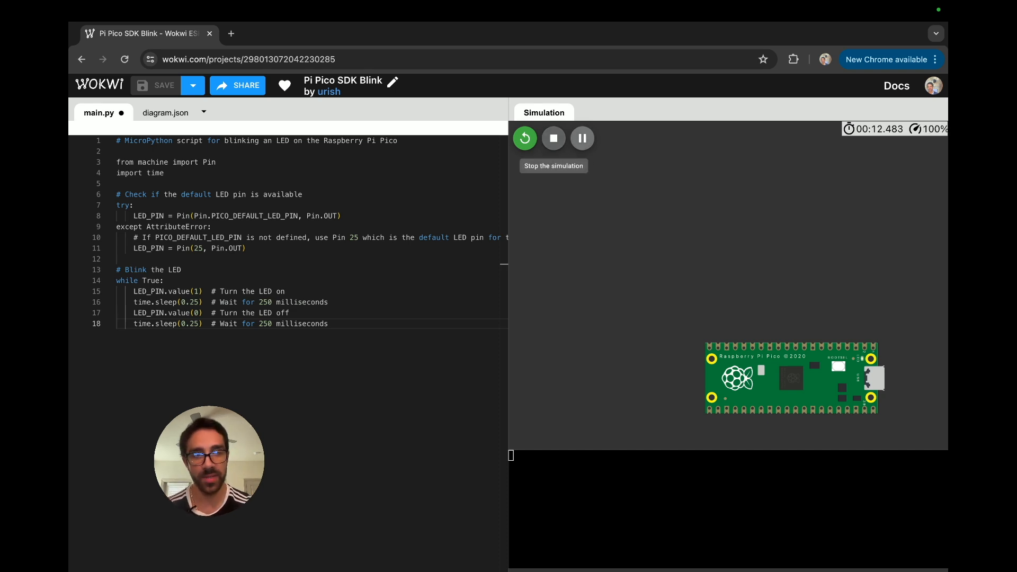
{"action": "left_click", "coordinate": [552, 138]}
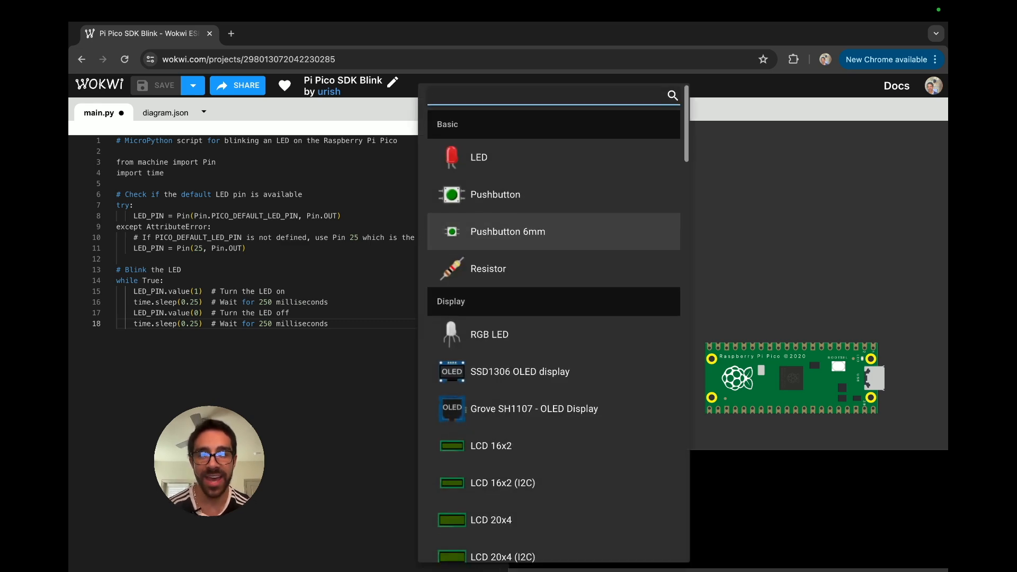
{"action": "scroll", "scroll_direction": "down", "scroll_amount": 3}
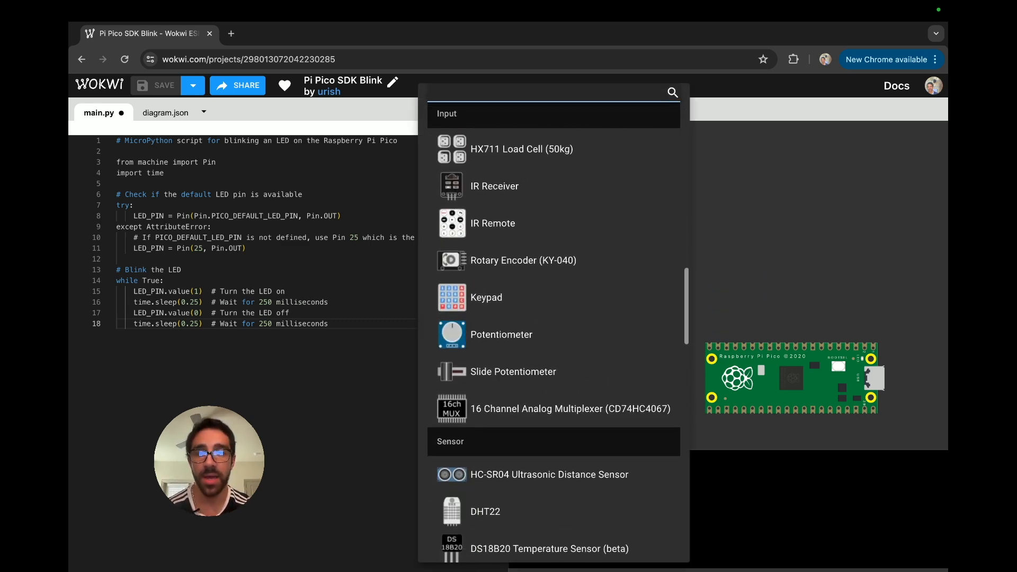
{"action": "scroll", "scroll_direction": "down", "scroll_amount": 3}
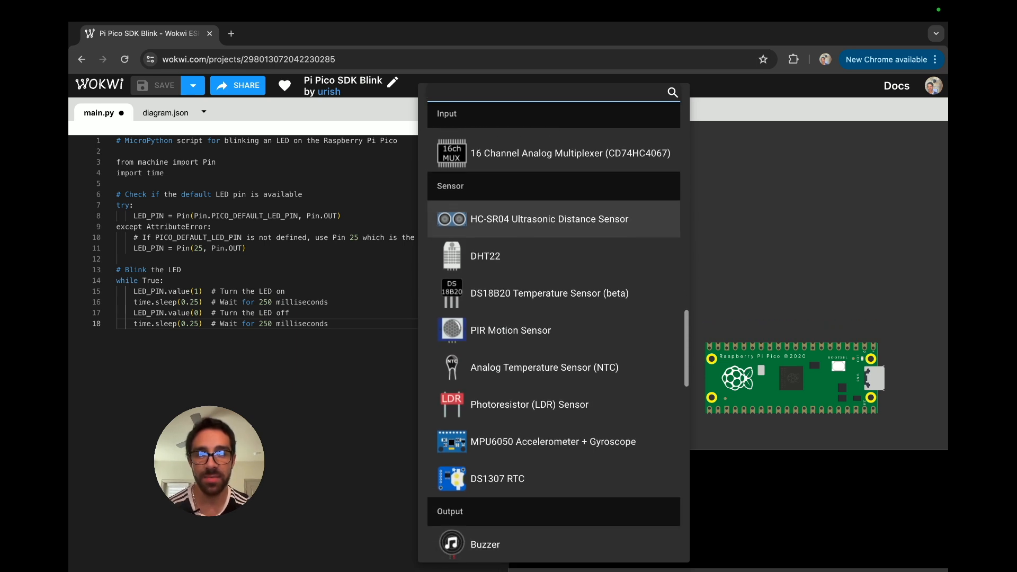
{"action": "scroll", "scroll_direction": "down", "scroll_amount": 3}
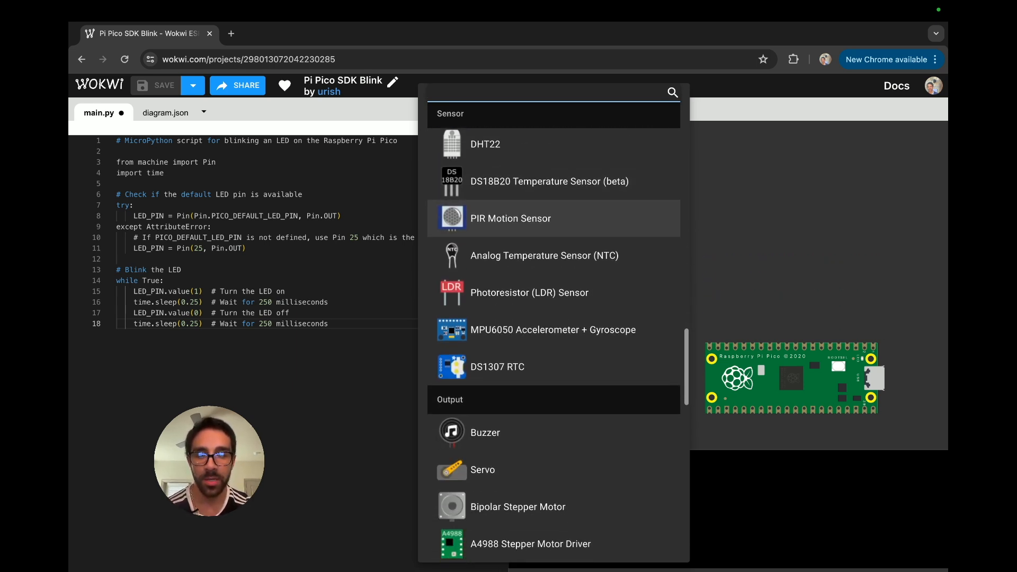
{"action": "scroll", "scroll_direction": "down", "scroll_amount": 3}
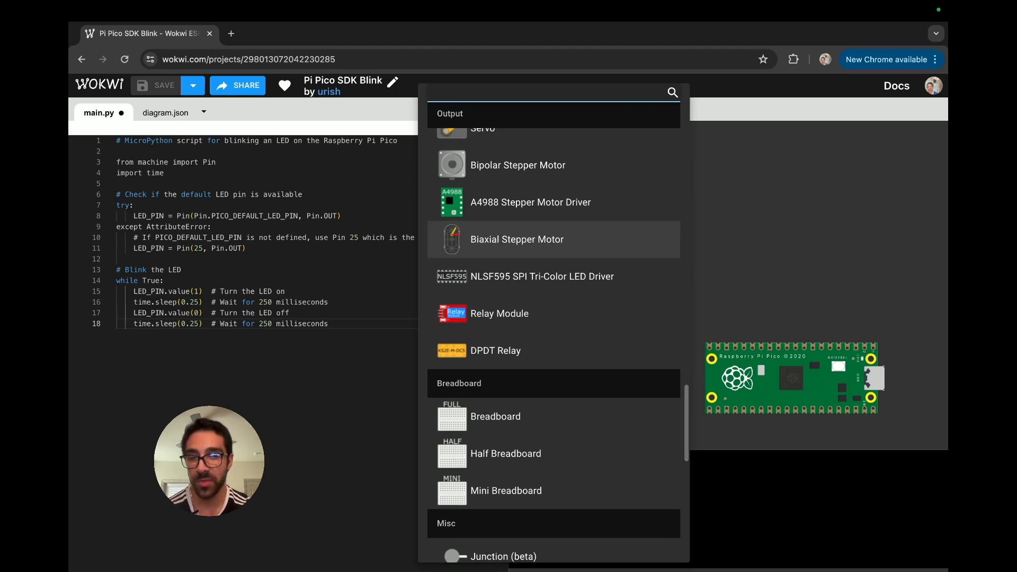
{"action": "scroll", "scroll_direction": "up", "scroll_amount": 3}
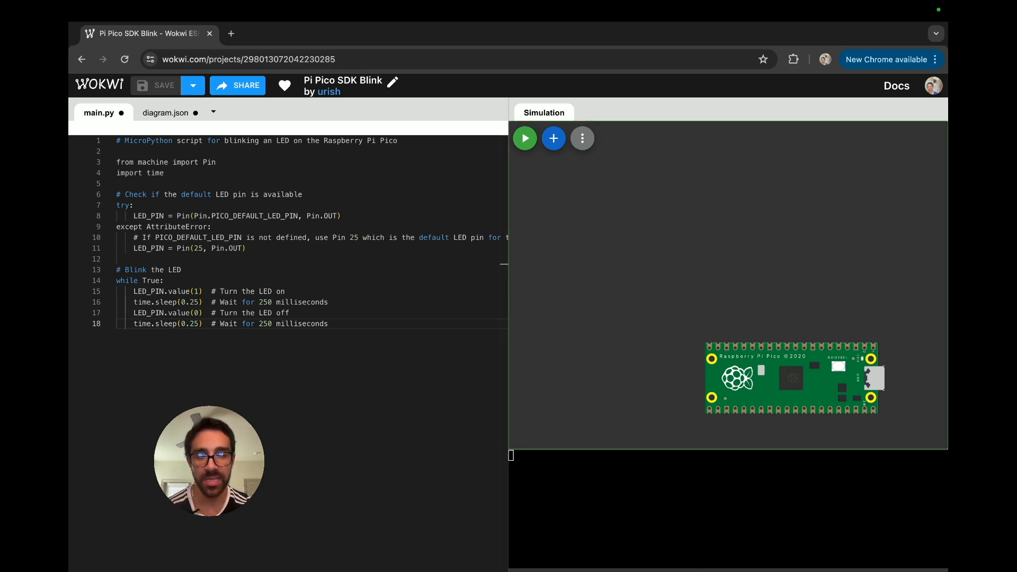
{"action": "left_click", "coordinate": [553, 139]}
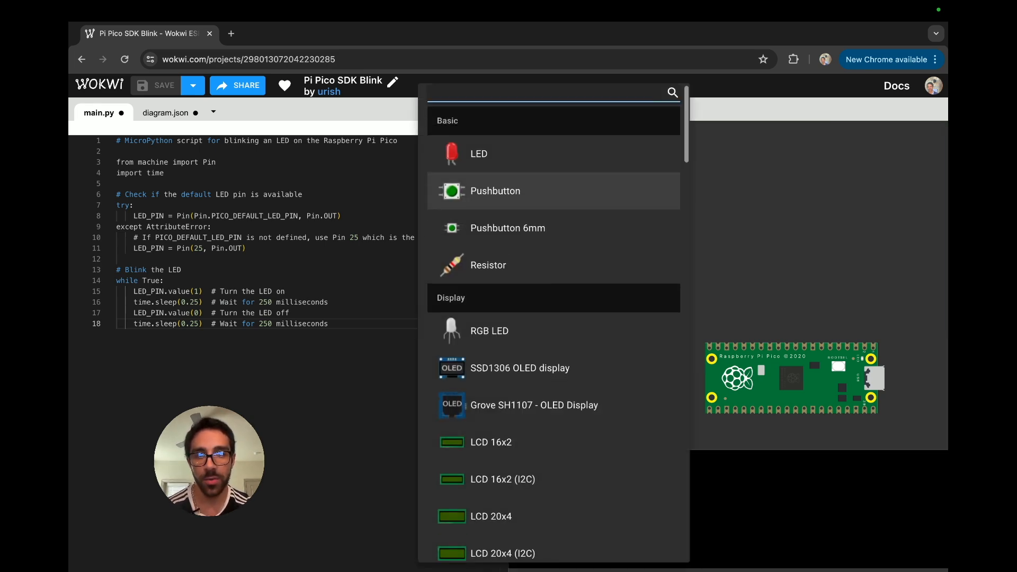
- Search 'mpu' and add the MPU6050 Accelerometer + Gyroscope part
{"action": "type", "text": "mpu"}
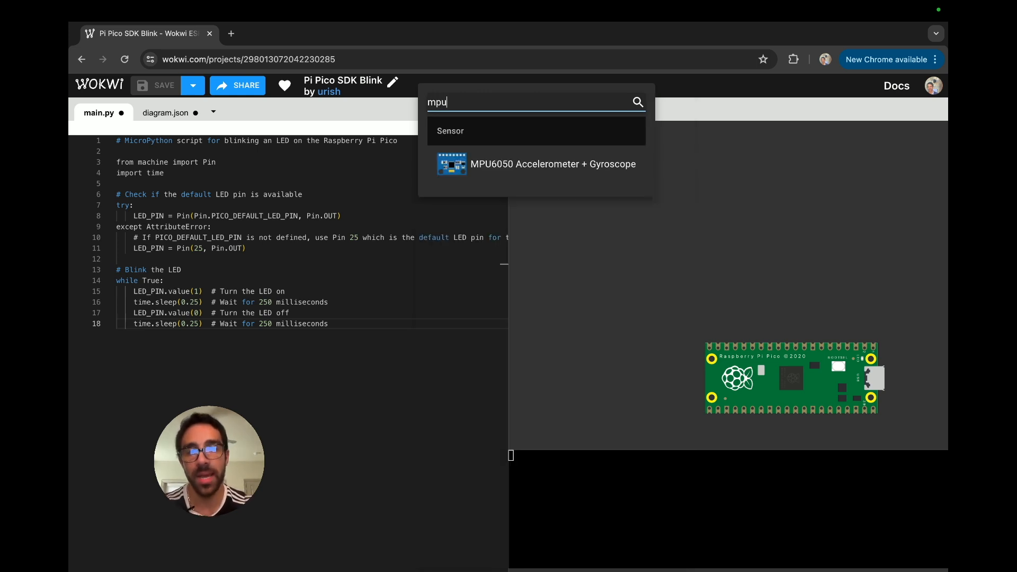
{"action": "left_click", "coordinate": [553, 164]}
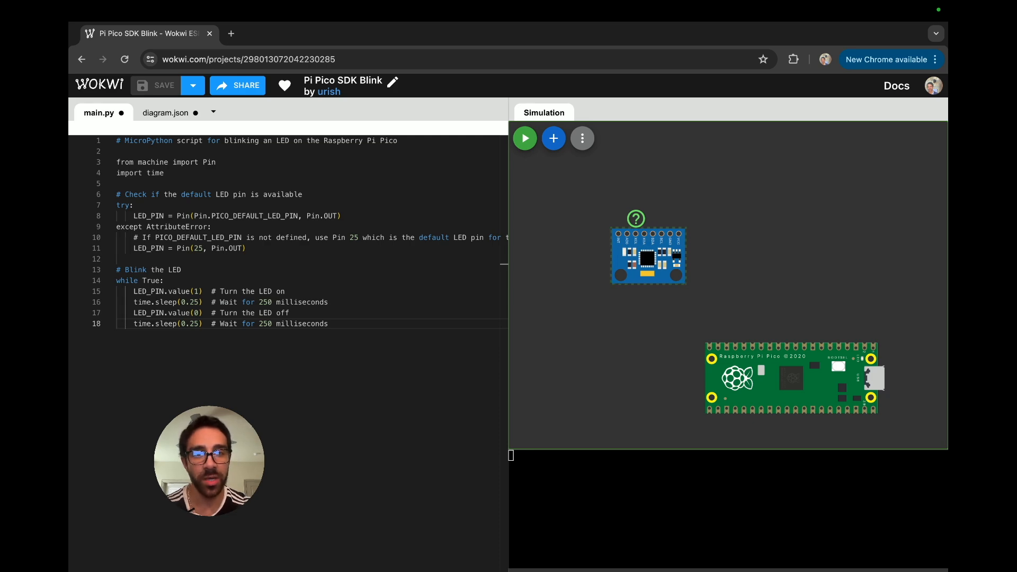
- Open and read the MPU6050 part's documentation page
{"action": "left_click", "coordinate": [636, 217]}
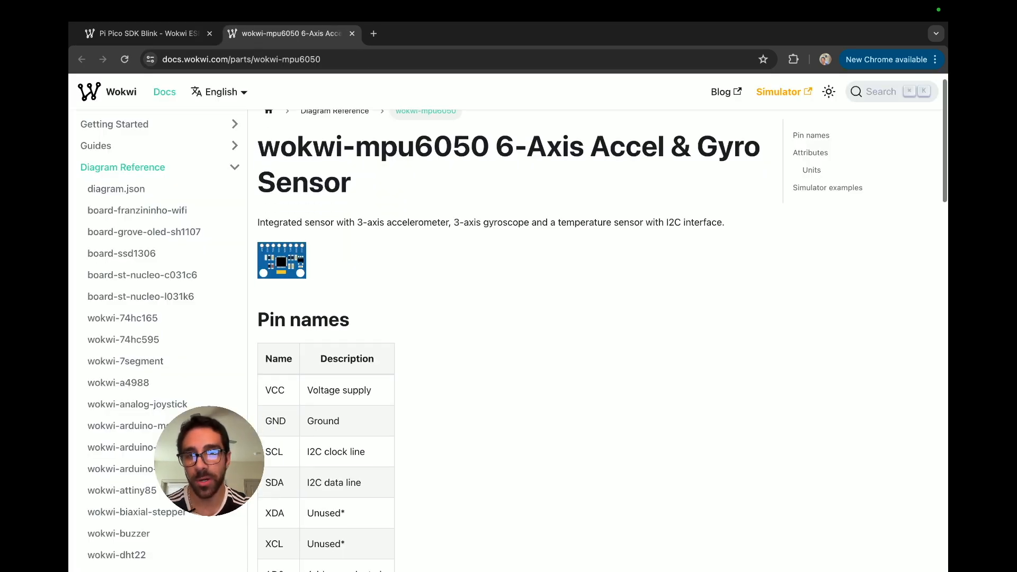
{"action": "scroll", "scroll_direction": "down", "scroll_amount": 3}
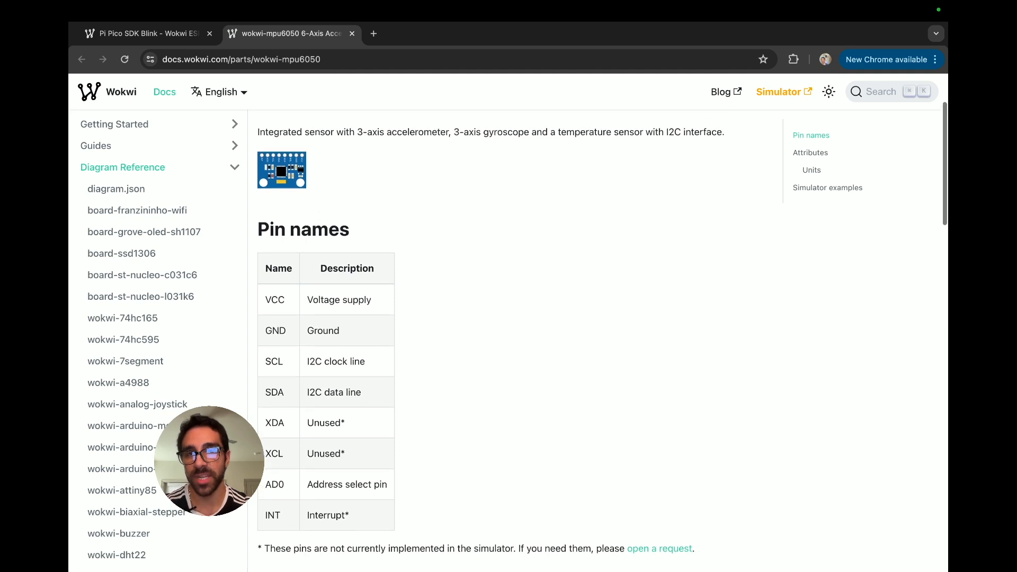
{"action": "scroll", "scroll_direction": "down", "scroll_amount": 3}
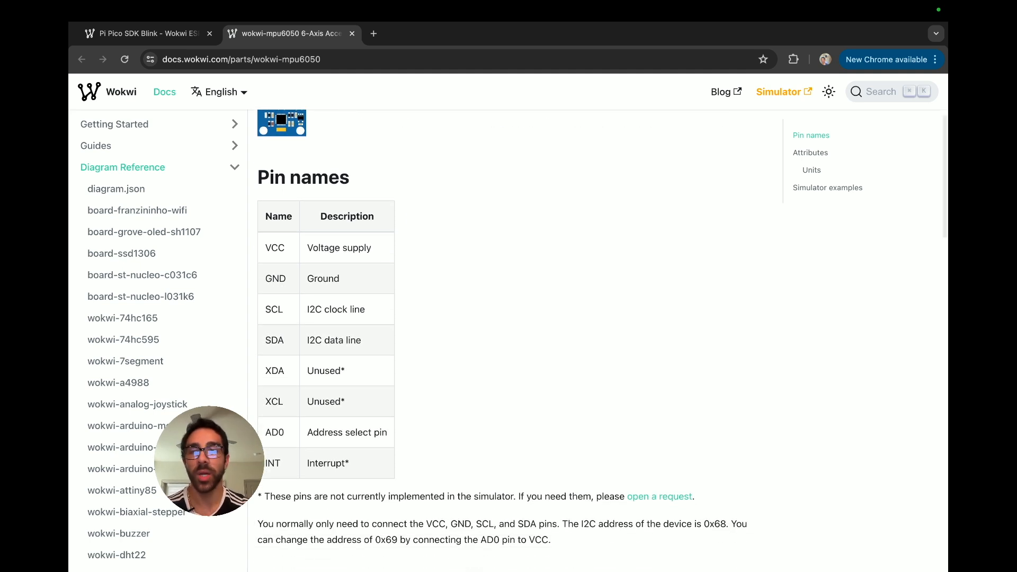
{"action": "scroll", "scroll_direction": "down", "scroll_amount": 3}
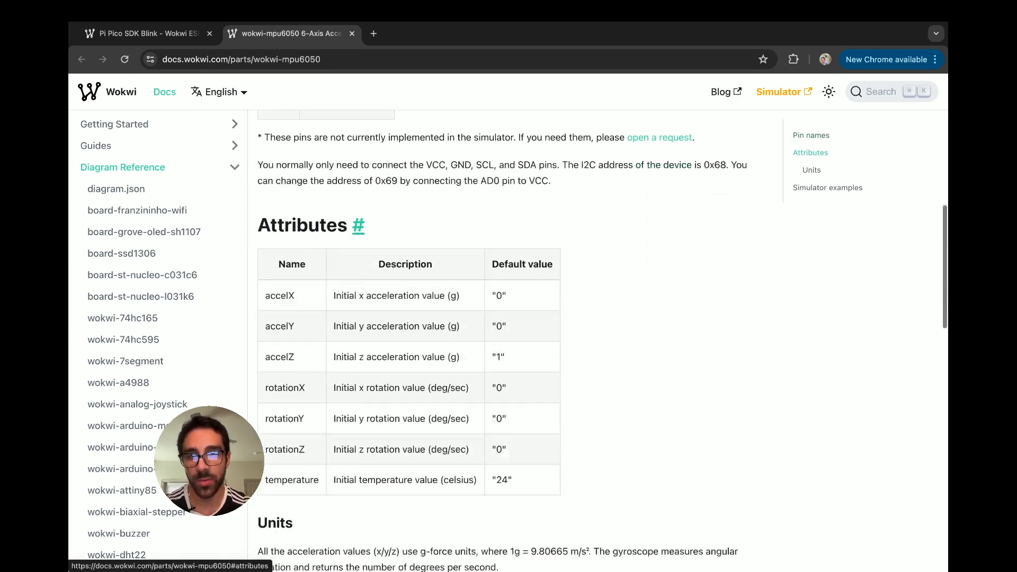
- Open the 'MPU6050 X/Y/Z acceleration plotter' simulator example from the docs
{"action": "scroll", "scroll_direction": "down", "scroll_amount": 3}
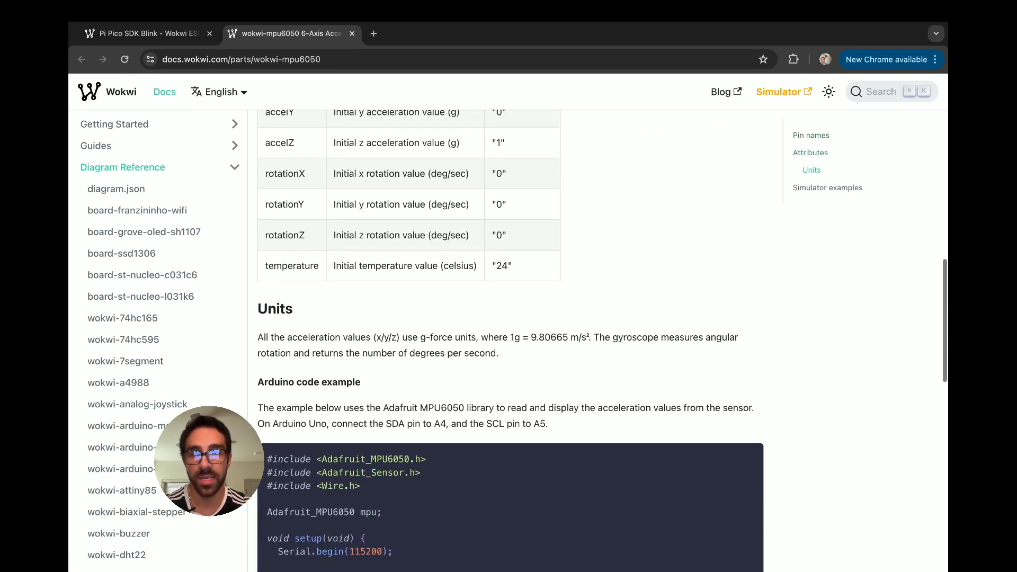
{"action": "scroll", "scroll_direction": "down", "scroll_amount": 3}
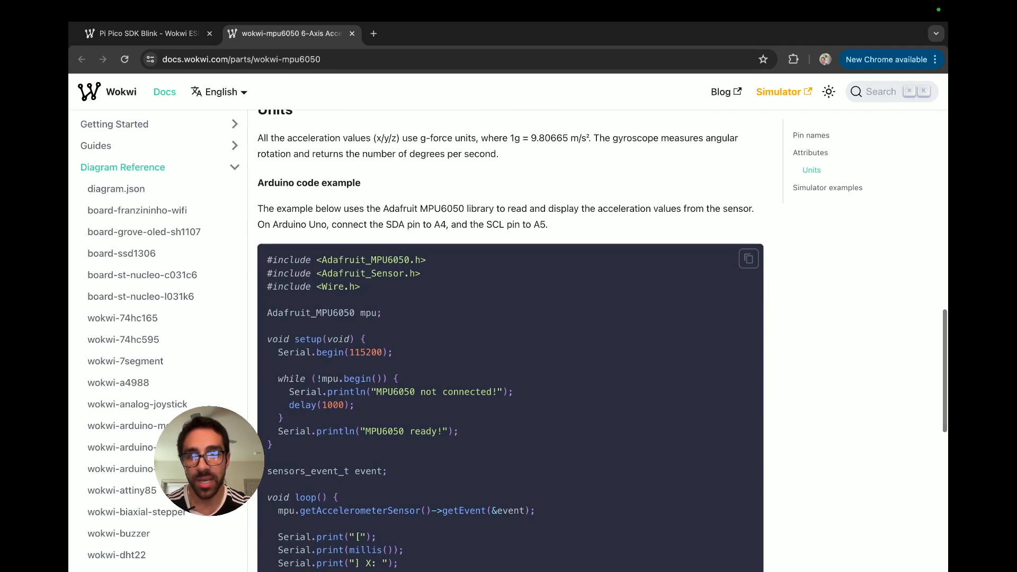
{"action": "scroll", "scroll_direction": "up", "scroll_amount": 3}
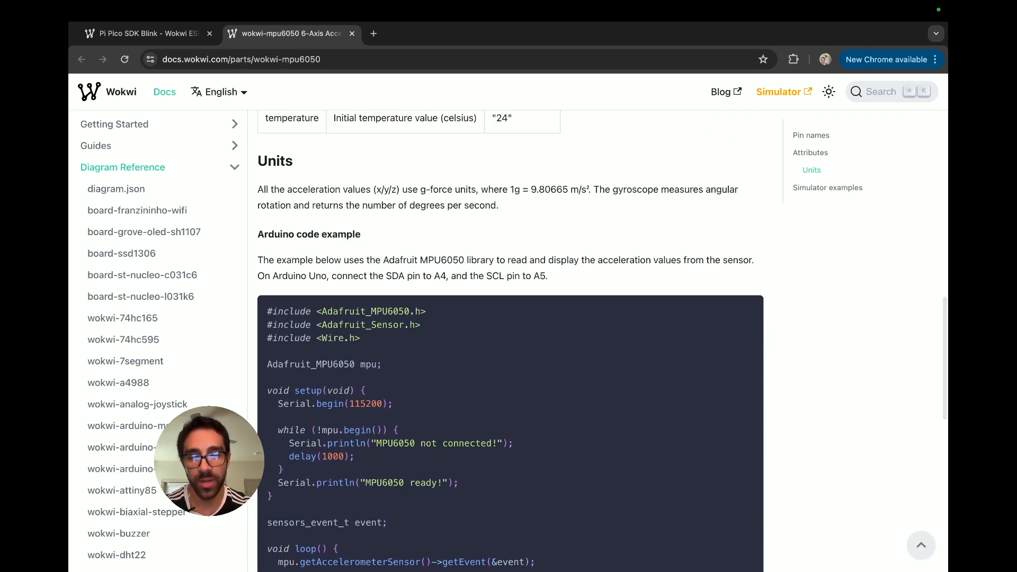
{"action": "scroll", "scroll_direction": "down", "scroll_amount": 3}
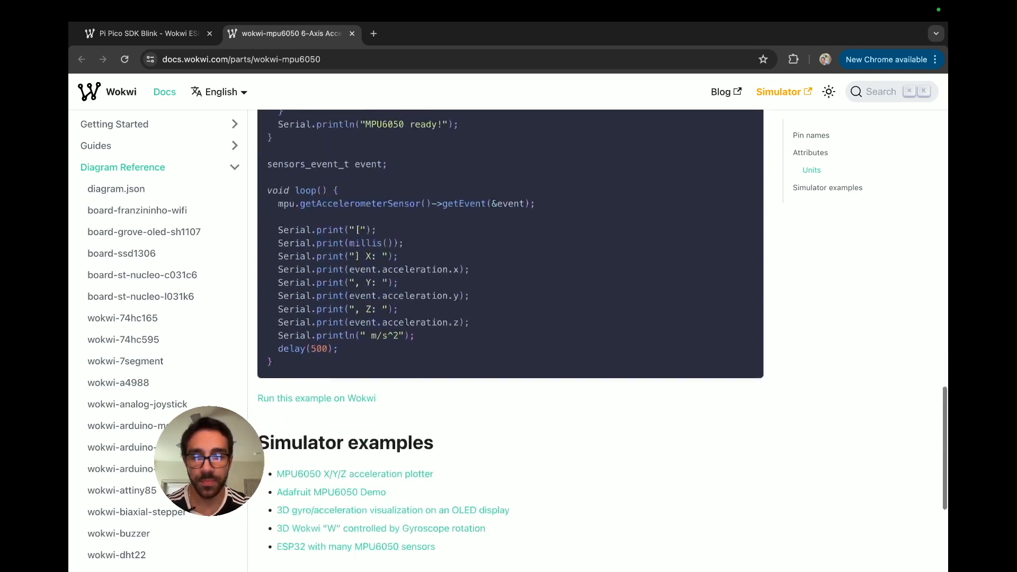
{"action": "scroll", "scroll_direction": "down", "scroll_amount": 3}
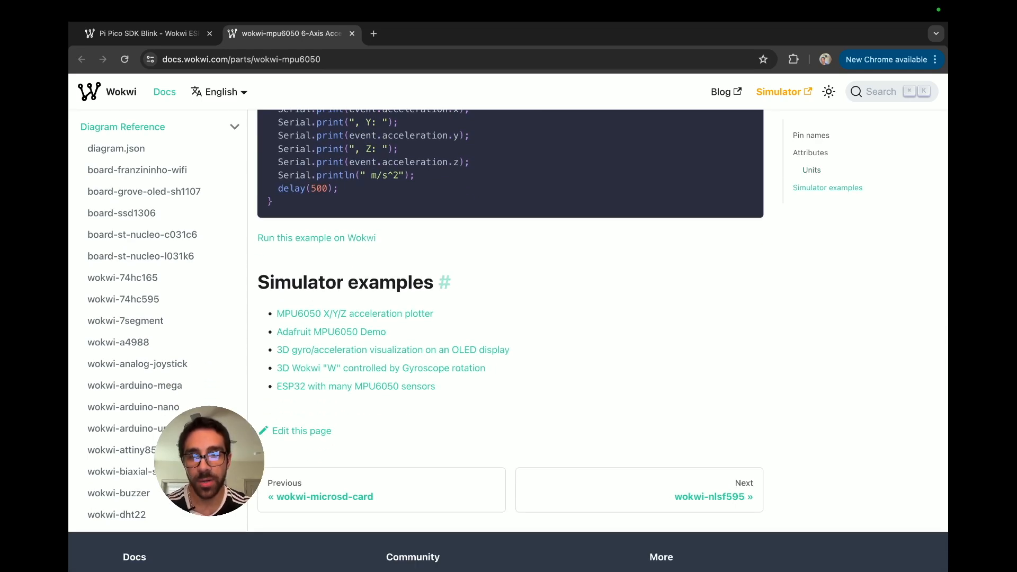
{"action": "left_click", "coordinate": [354, 313]}
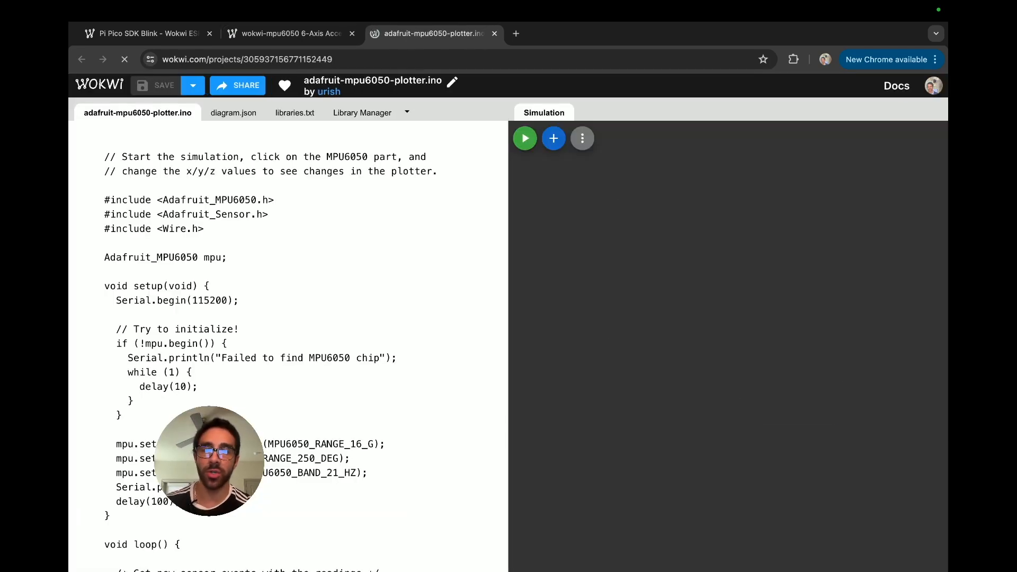
- Simulate the plotter example and show the MPU6050 acceleration, rotation and temperature controls
{"action": "left_click", "coordinate": [524, 139]}
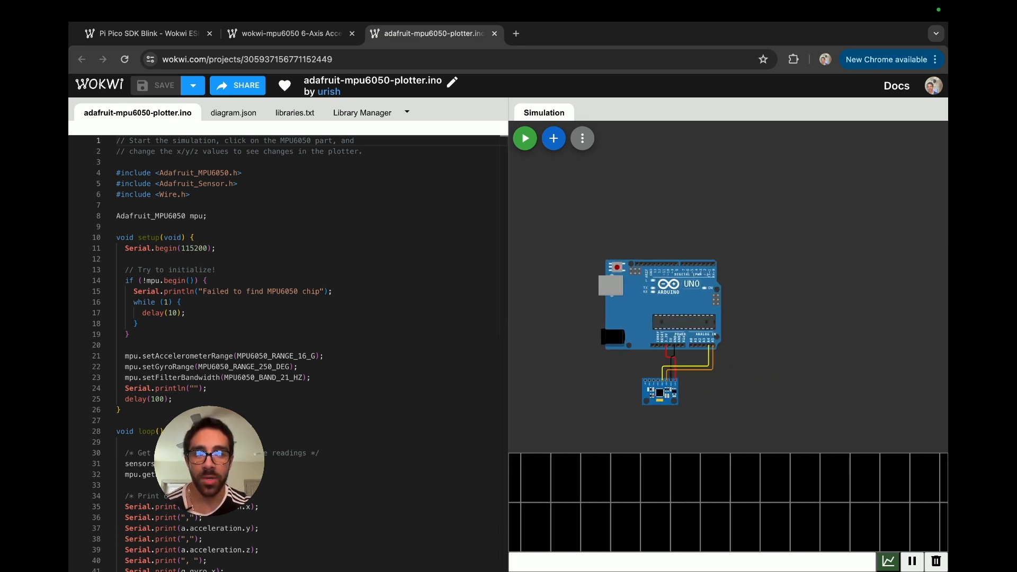
{"action": "scroll", "scroll_direction": "down", "scroll_amount": 3}
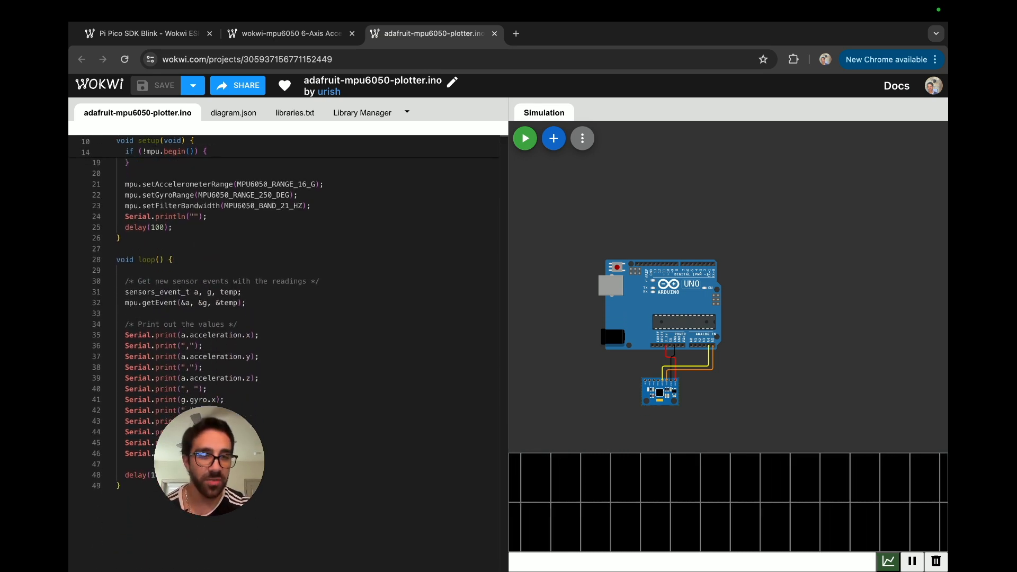
{"action": "mouse_move", "coordinate": [523, 137]}
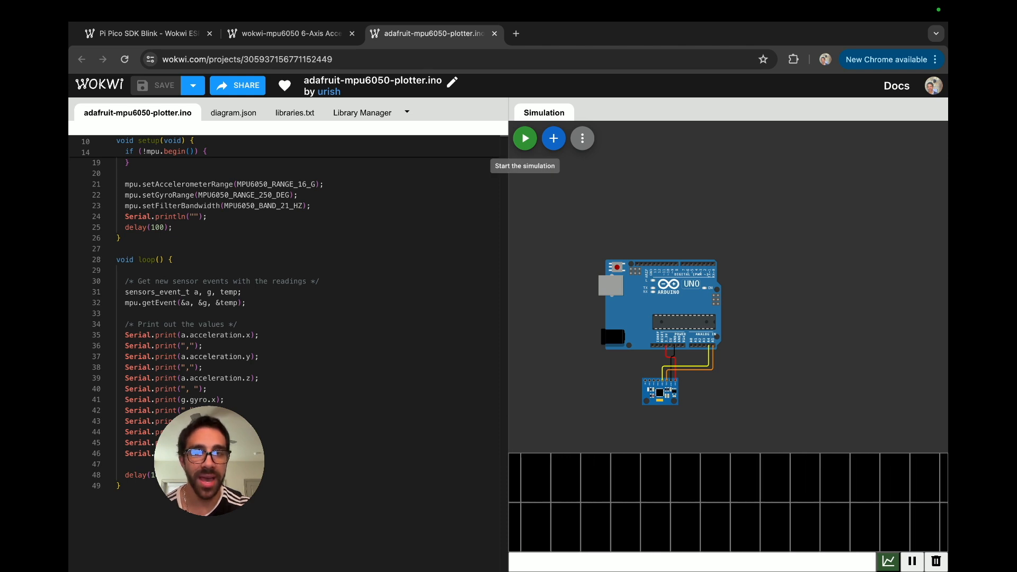
{"action": "left_click", "coordinate": [524, 138]}
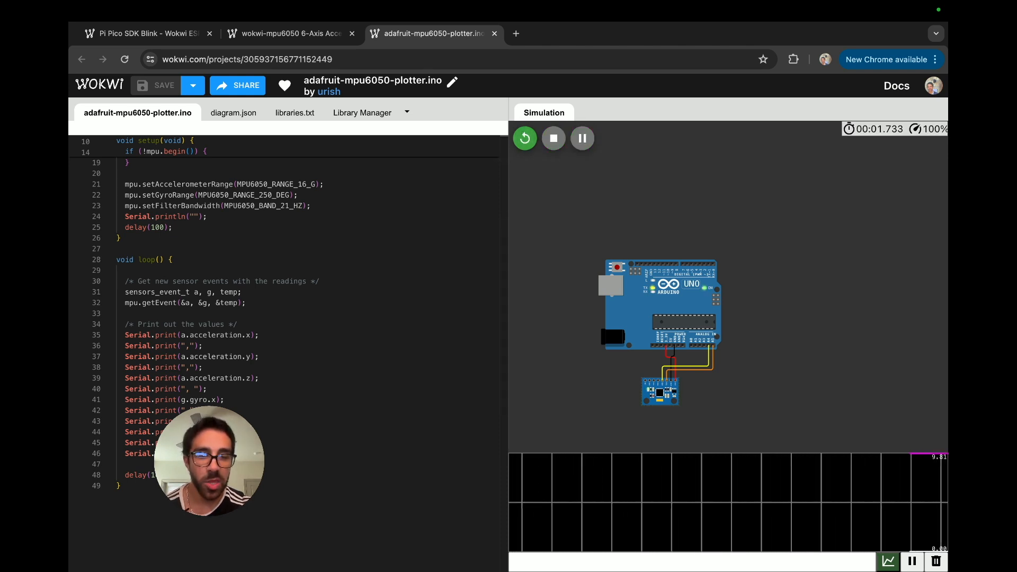
{"action": "left_click", "coordinate": [660, 390]}
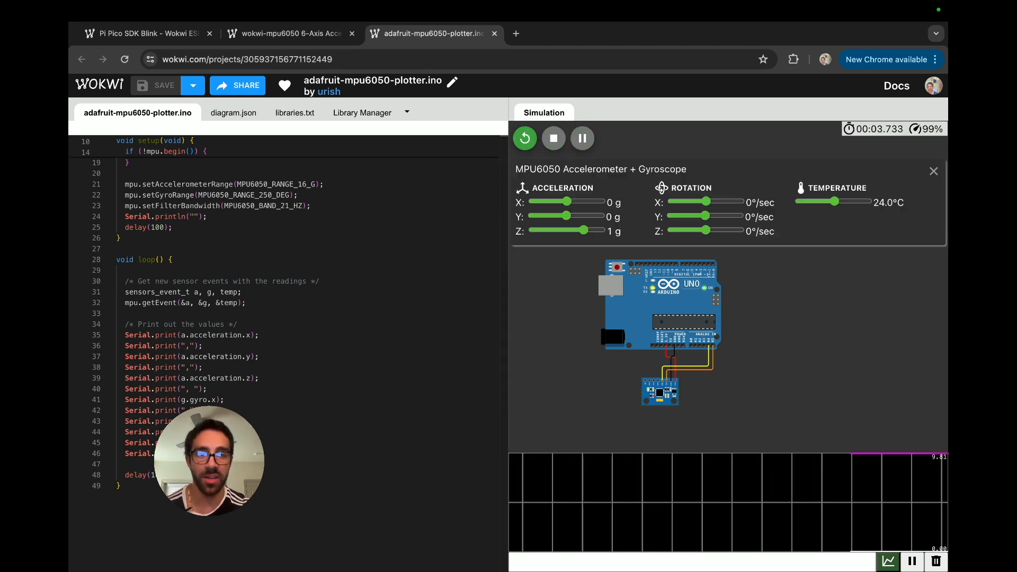